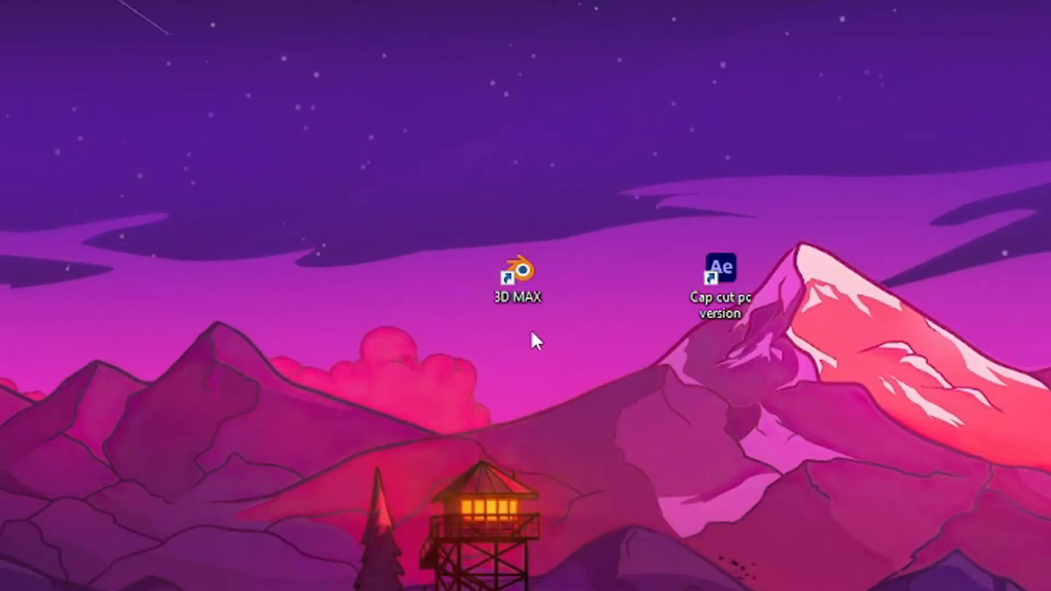
# Launch Blender from the desktop shortcut labelled 3D MAX
pyautogui.doubleClick(517, 286)
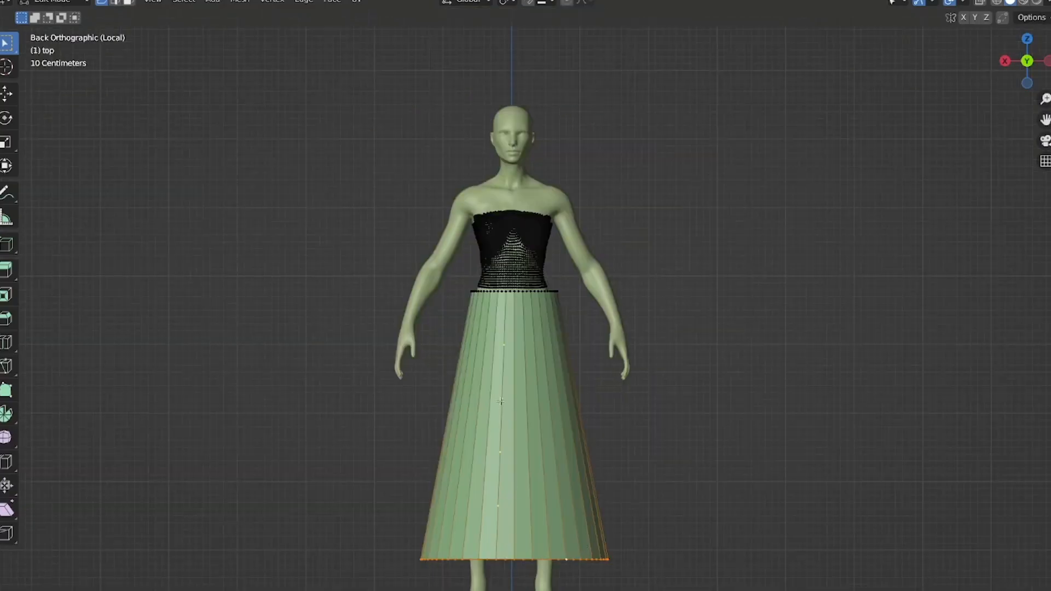
# Zoom out in Back Orthographic local view to frame the flared, pleated skirt mesh
pyautogui.scroll(-3)
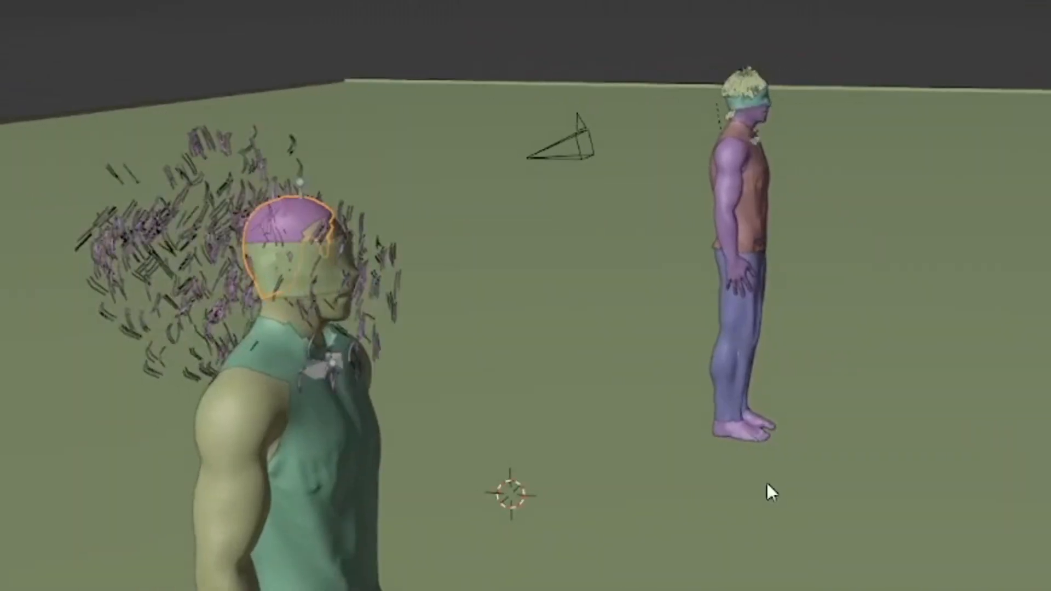
# Select the male character's scalp mesh to host the Hair particle system
pyautogui.click(553, 563)
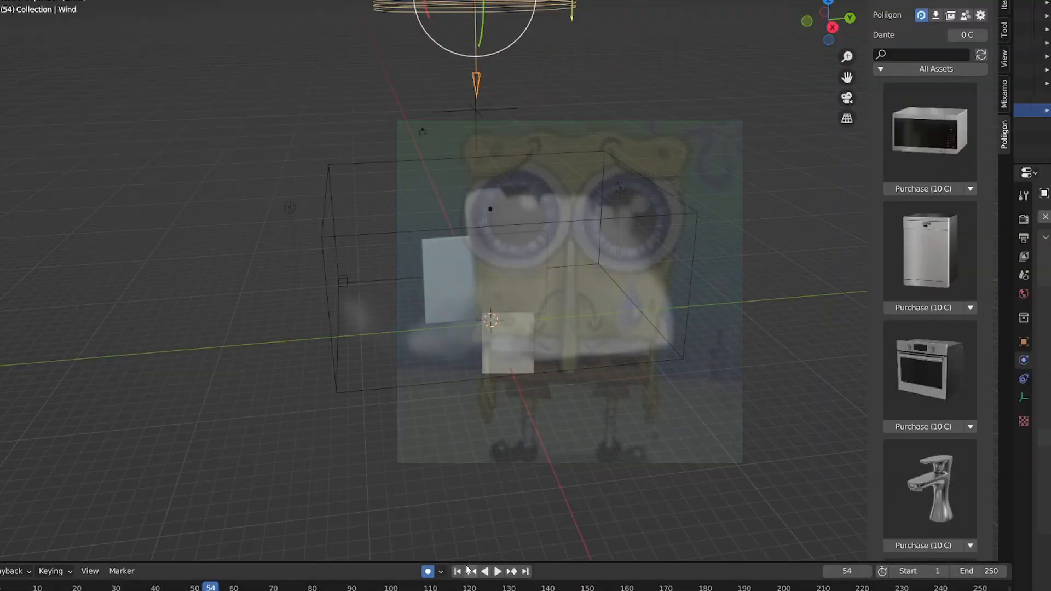
# Close Blender and launch After Effects to load the ttchanell compositing project
pyautogui.click(499, 571)
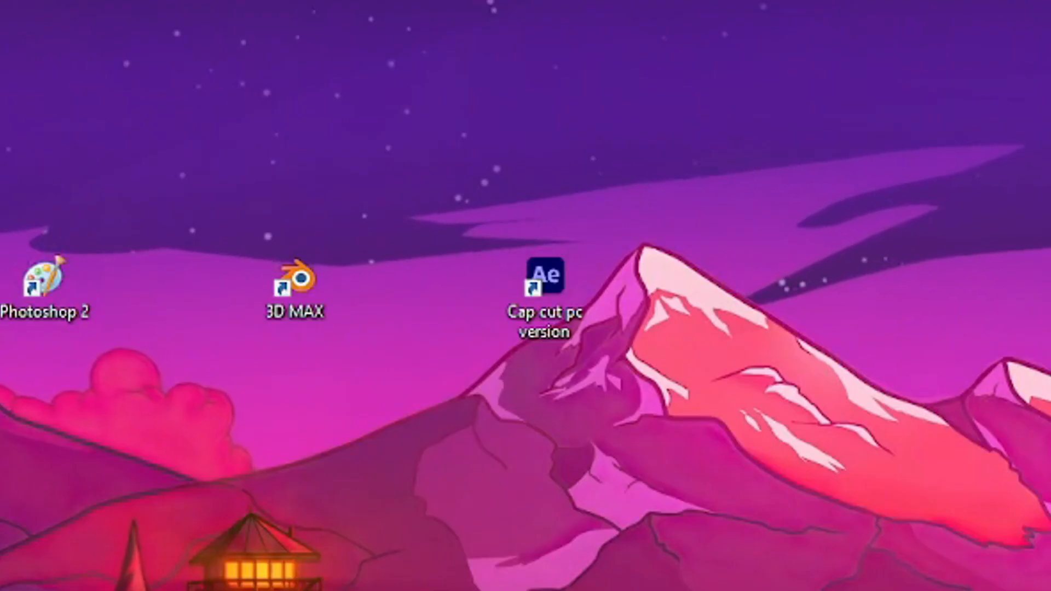
pyautogui.doubleClick(541, 284)
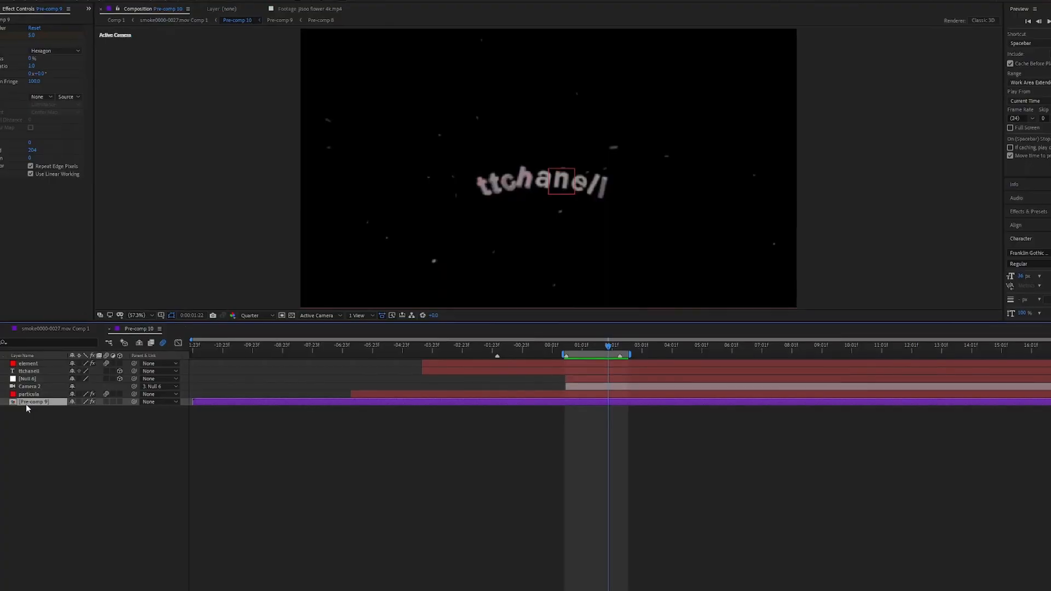